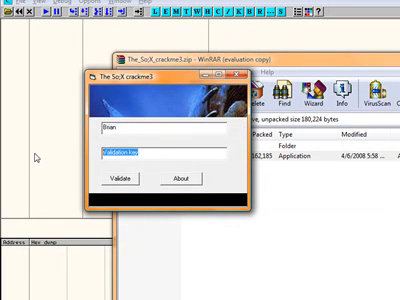
Step: List all referenced text strings in crackme3, including the validation key prompts
click(119, 180)
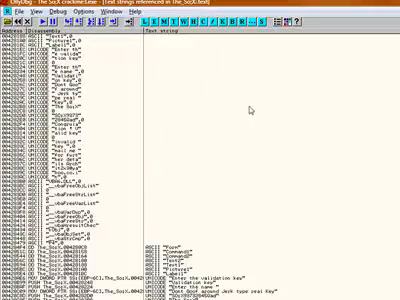
Step: Scroll to the 'Congratulation ! Valid key' string code near the 'Invalid key' message box
scroll(down, 3)
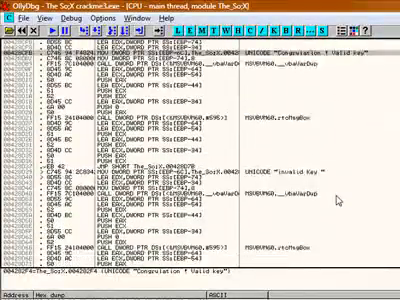
scroll(down, 3)
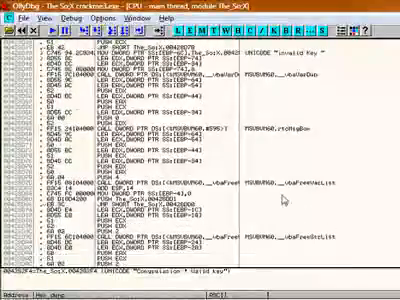
scroll(down, 3)
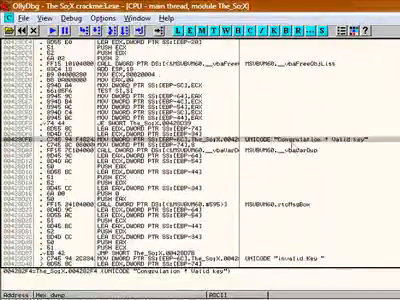
scroll(down, 3)
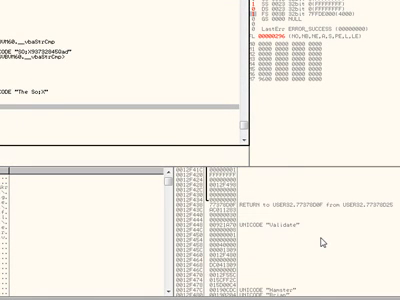
Step: Scroll the stack at the __vbaStrCmp break to reveal the real username 'The SoX'
scroll(down, 3)
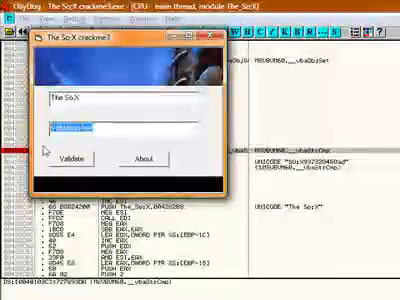
Step: Enter 'Hamster' as the validation key under the name 'The SoX'
text(Hamster)
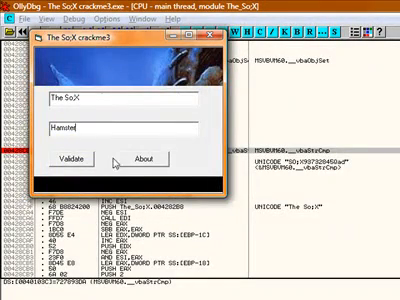